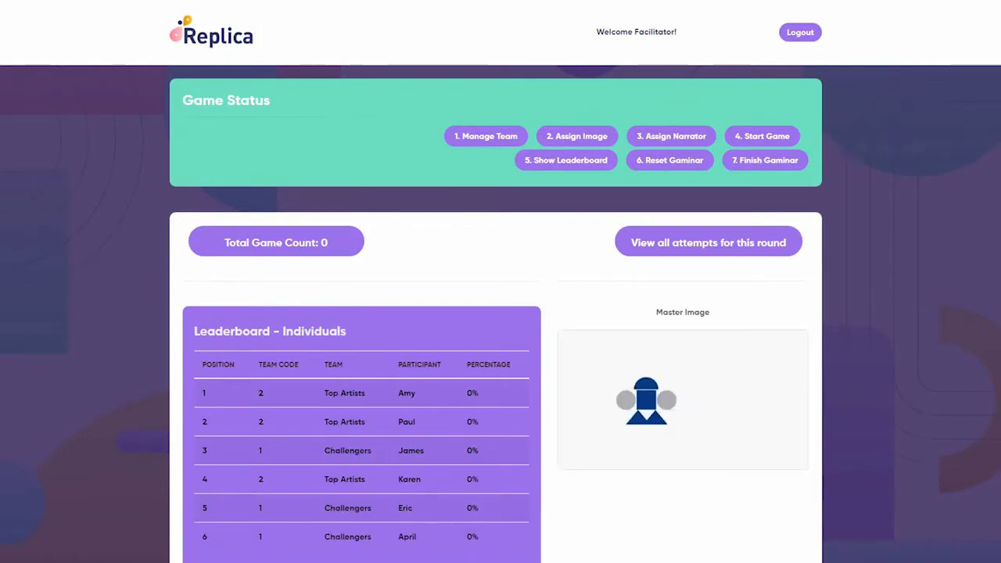
# On the Assign Narrator page, make James narrator of Team 1 and Amy of Team 2.
pyautogui.click(671, 135)
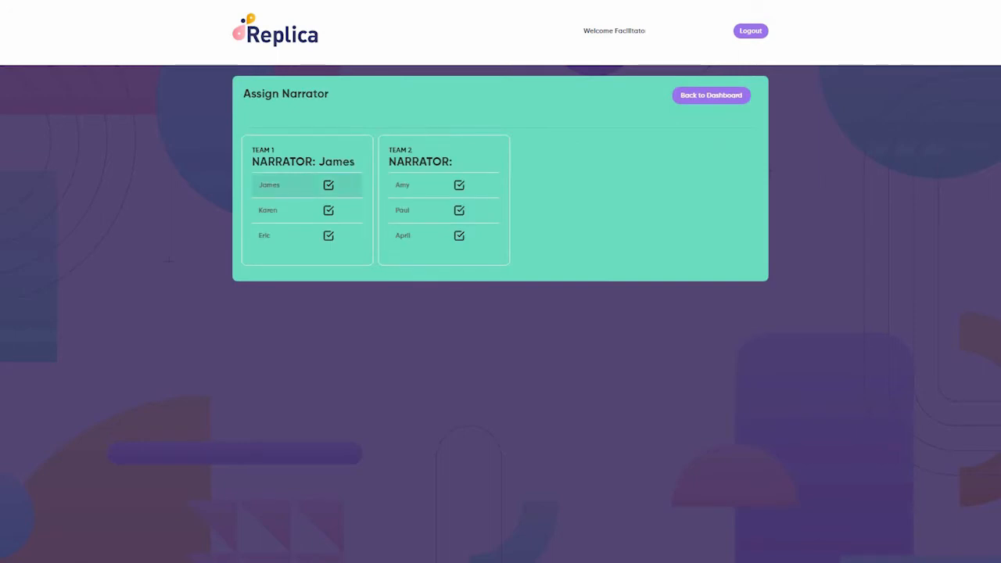
pyautogui.click(459, 186)
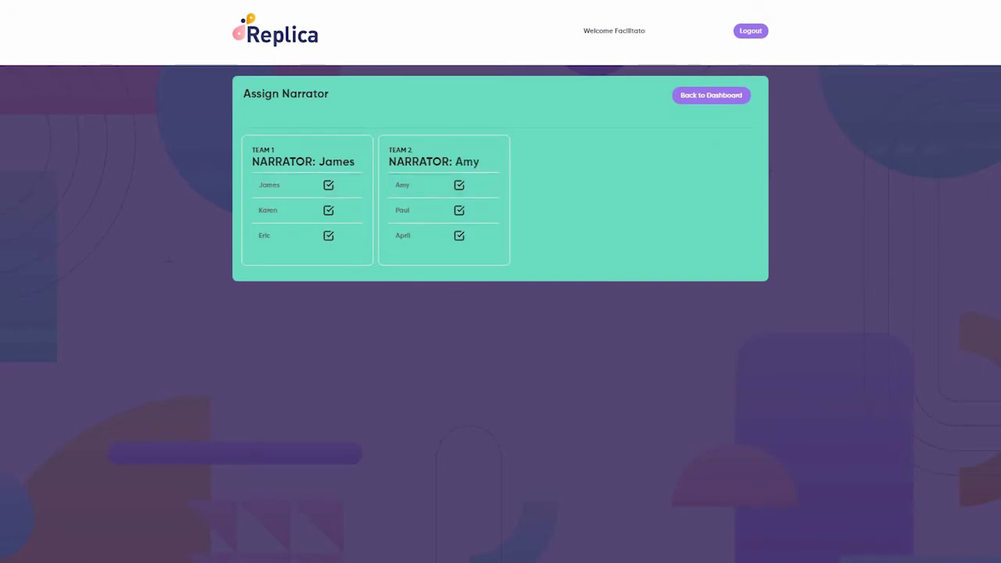